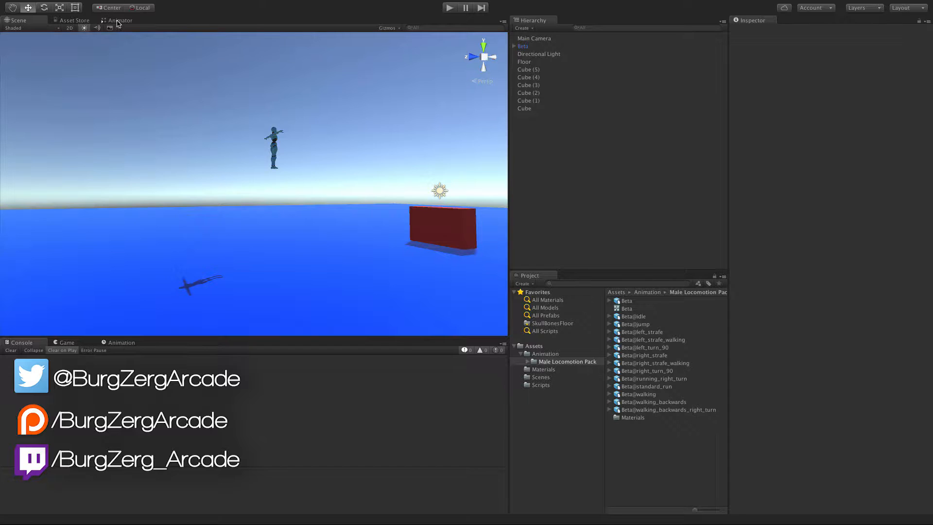
# Step: Inspect the Beta controller's IdleWalkRun blend tree in the Animator, then return to Base Layer
pyautogui.click(122, 19)
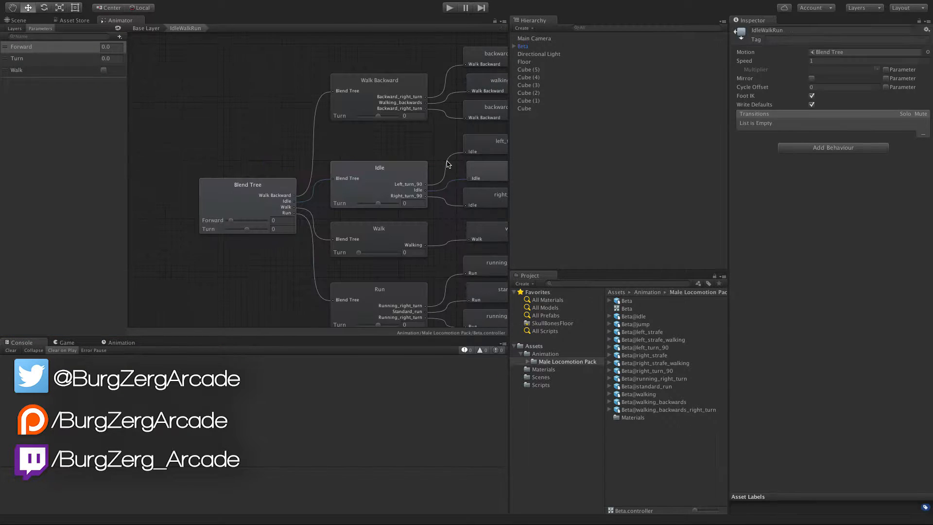
pyautogui.moveTo(446, 164); pyautogui.dragTo(196, 113)
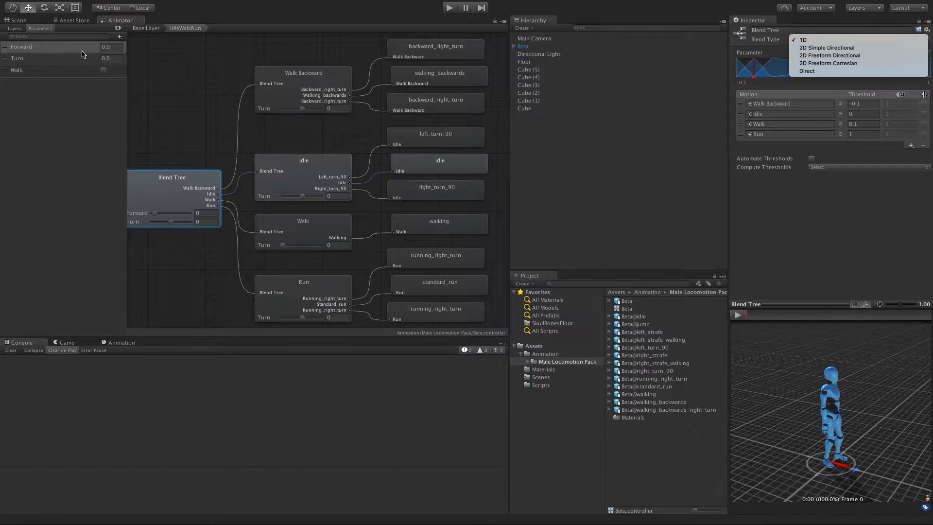
pyautogui.click(145, 29)
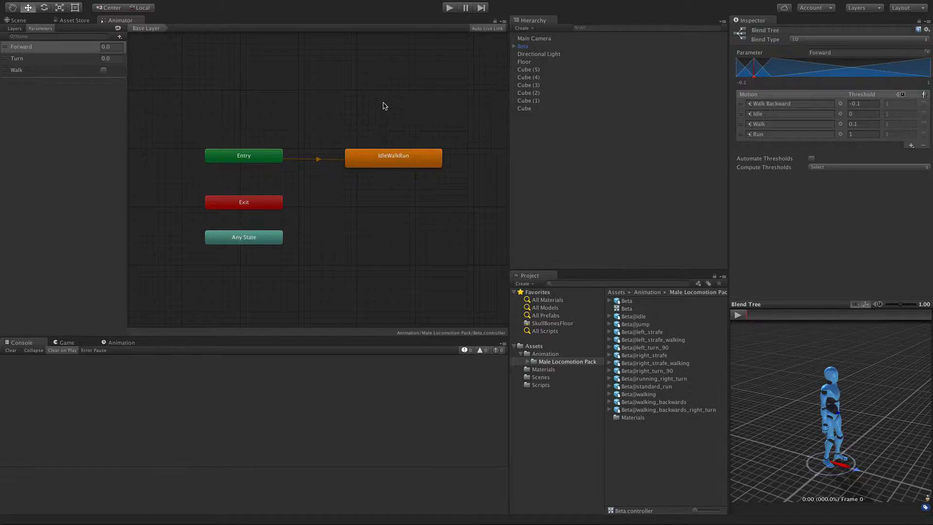
# Step: Create a state from a new blend tree on the base layer and open it
pyautogui.rightClick(384, 107)
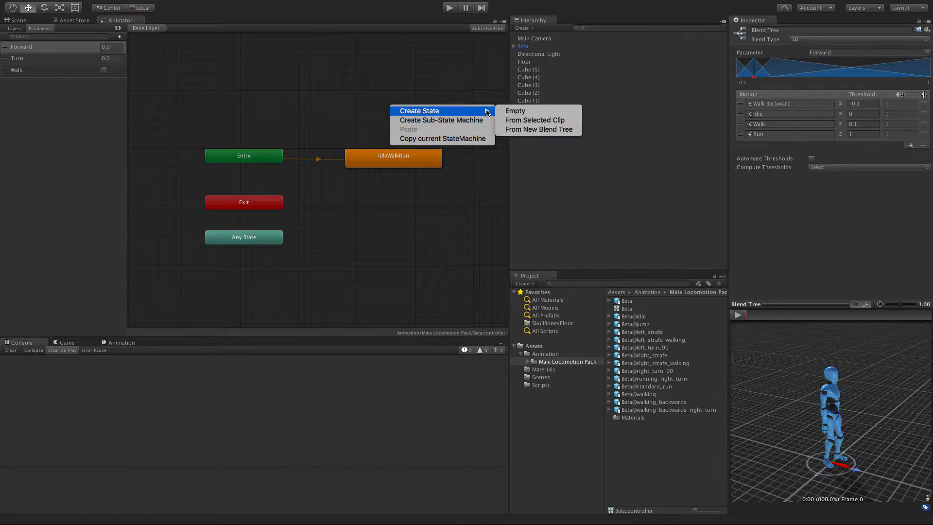
pyautogui.click(538, 130)
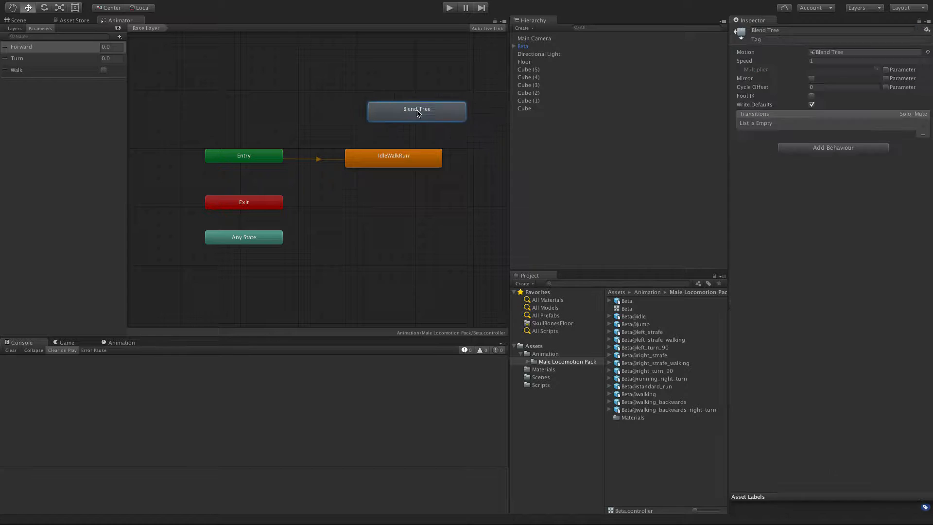
pyautogui.doubleClick(416, 110)
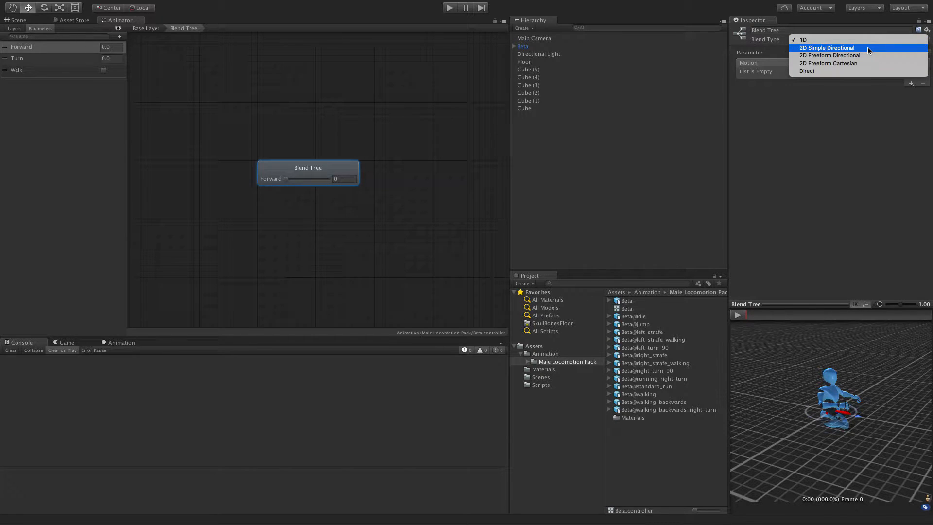
# Step: Set Blend Type to 2D Simple Directional, with Turn as the second parameter
pyautogui.click(826, 48)
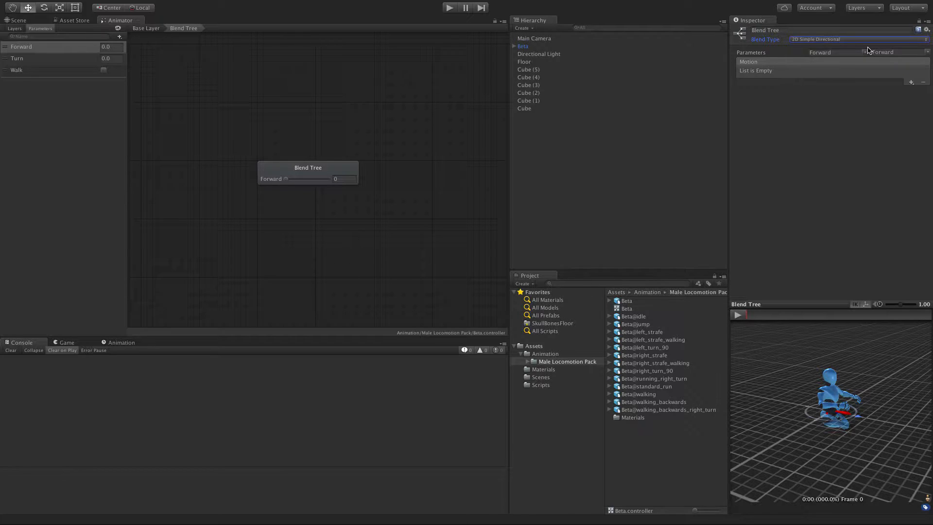
pyautogui.moveTo(794, 275)
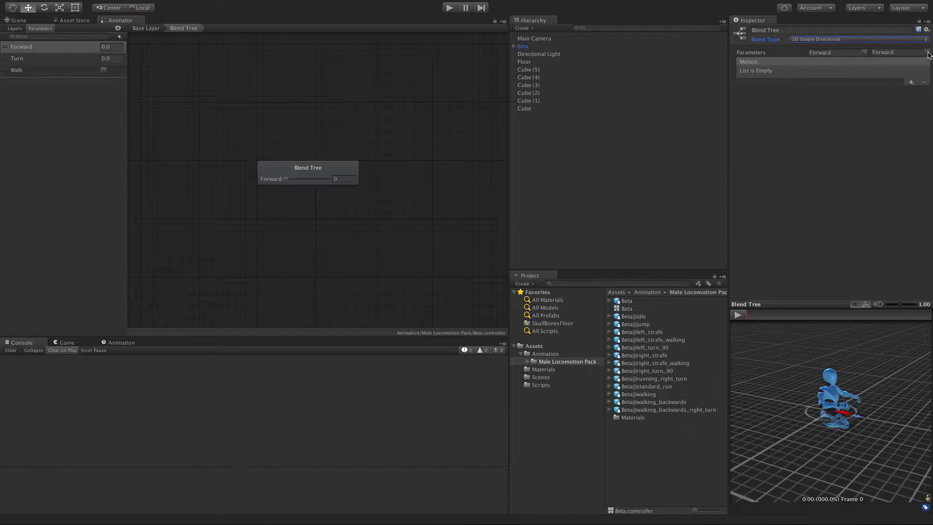
pyautogui.moveTo(62, 58)
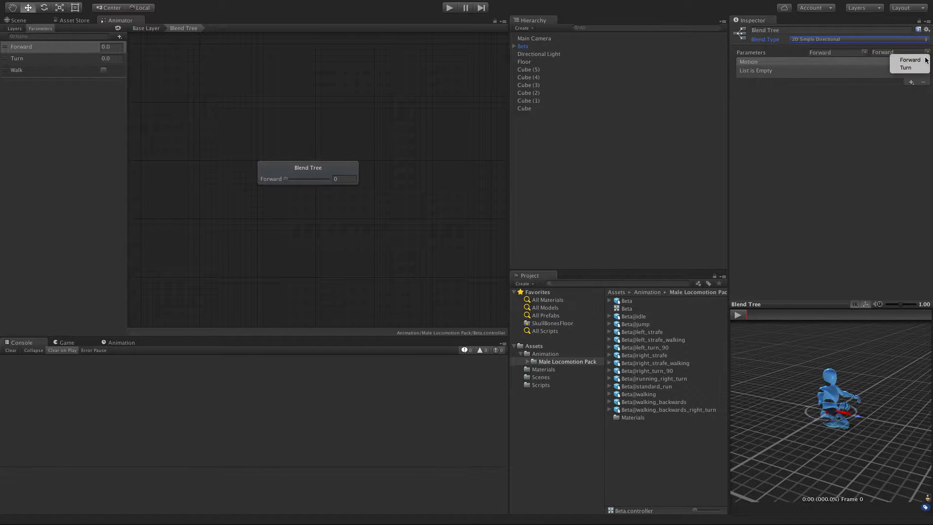
pyautogui.click(906, 67)
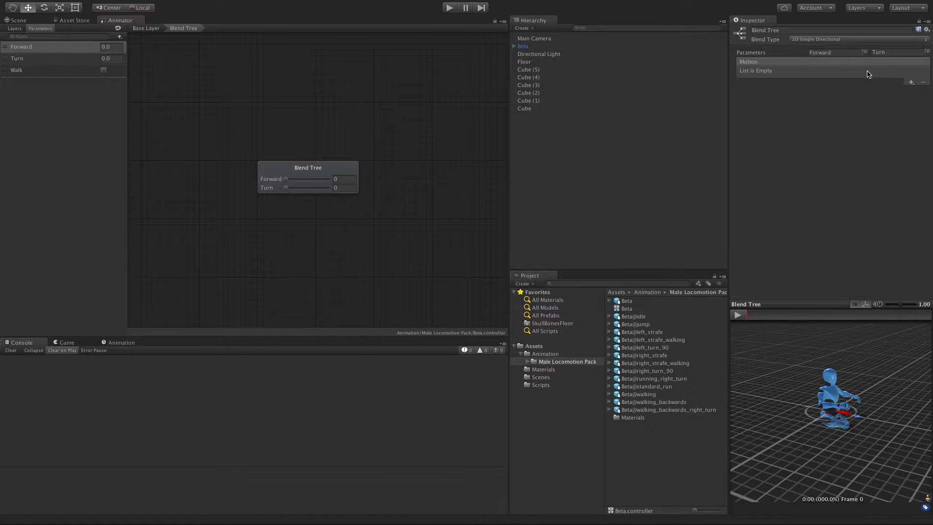
pyautogui.moveTo(901, 95)
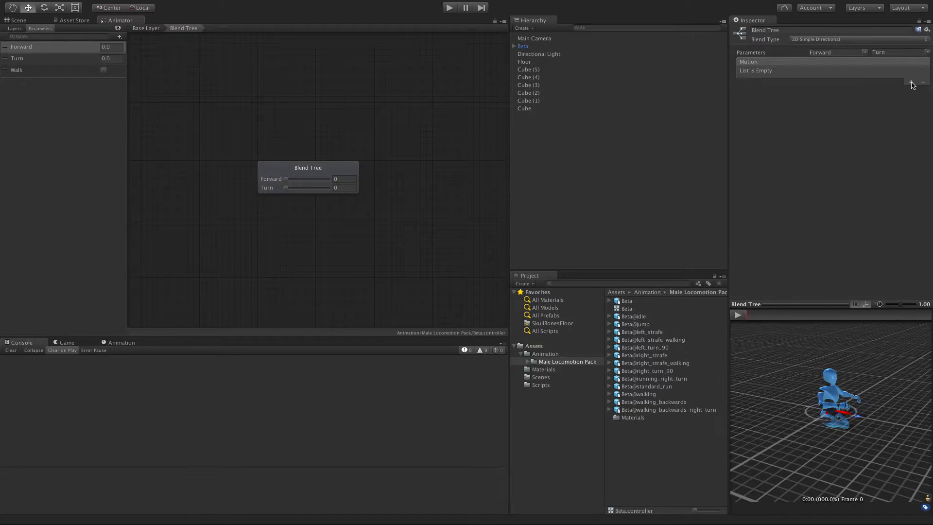
# Step: Add empty motion fields from the Motion list and the node's Add Motion menu
pyautogui.click(911, 83)
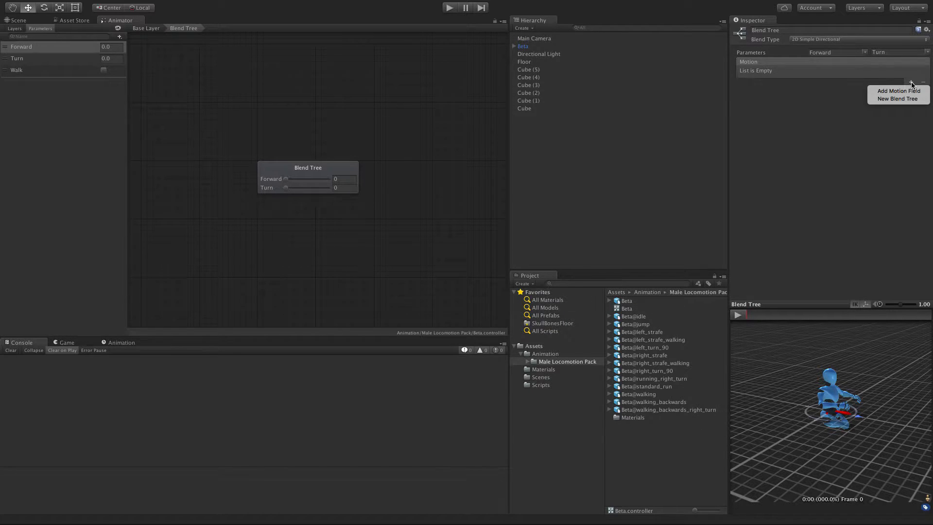
pyautogui.moveTo(898, 90)
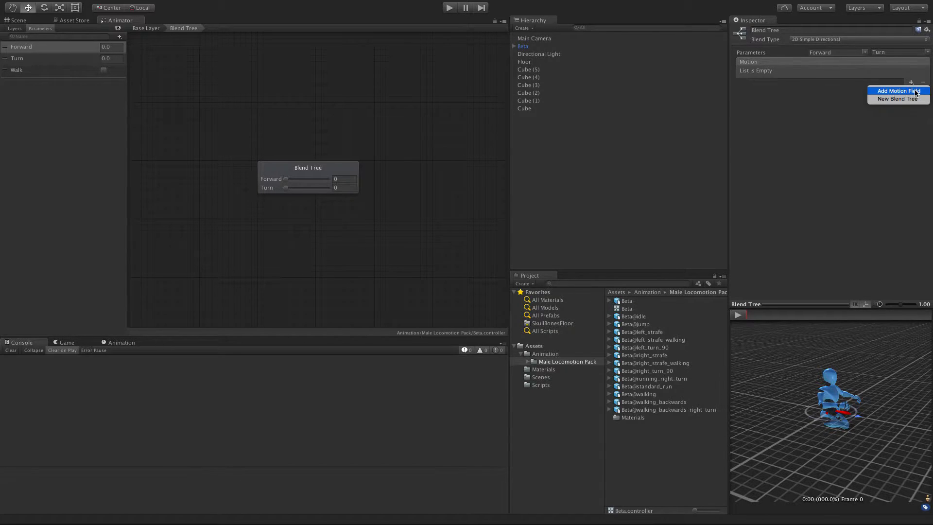
pyautogui.click(898, 90)
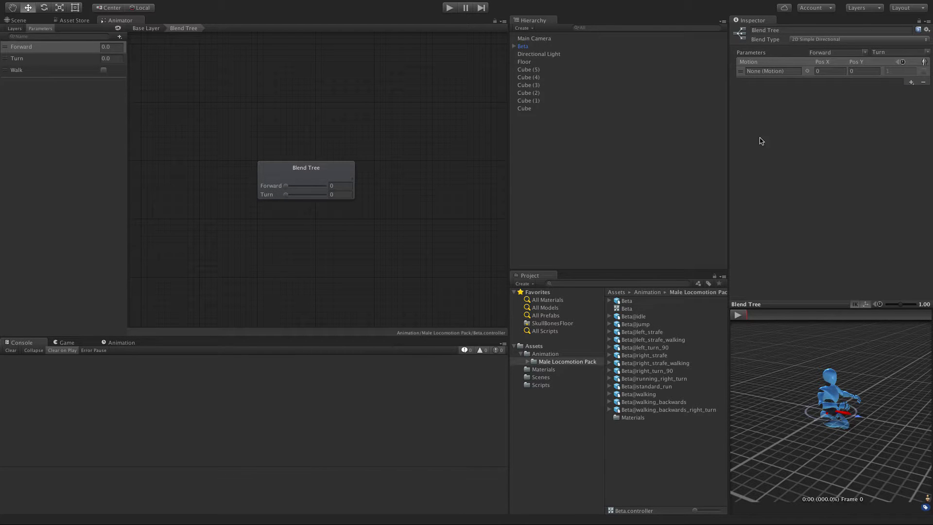
pyautogui.rightClick(305, 168)
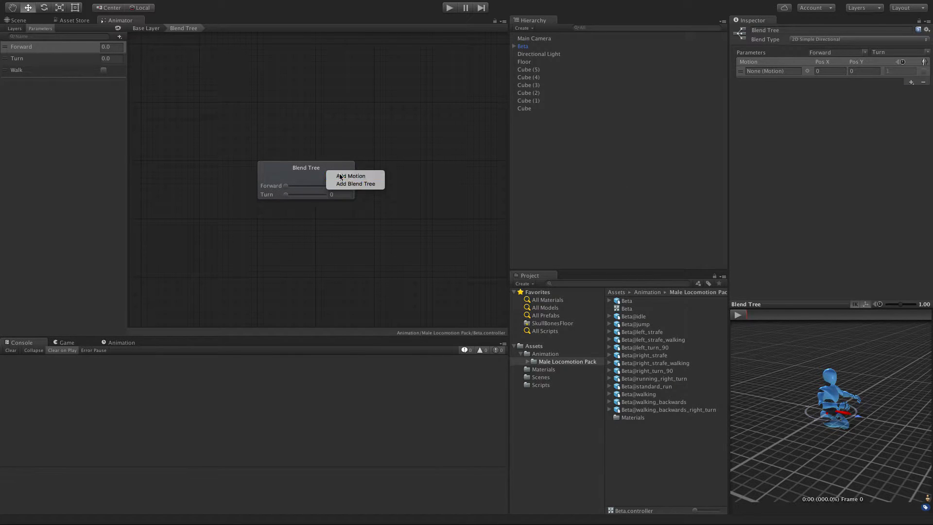
pyautogui.click(351, 183)
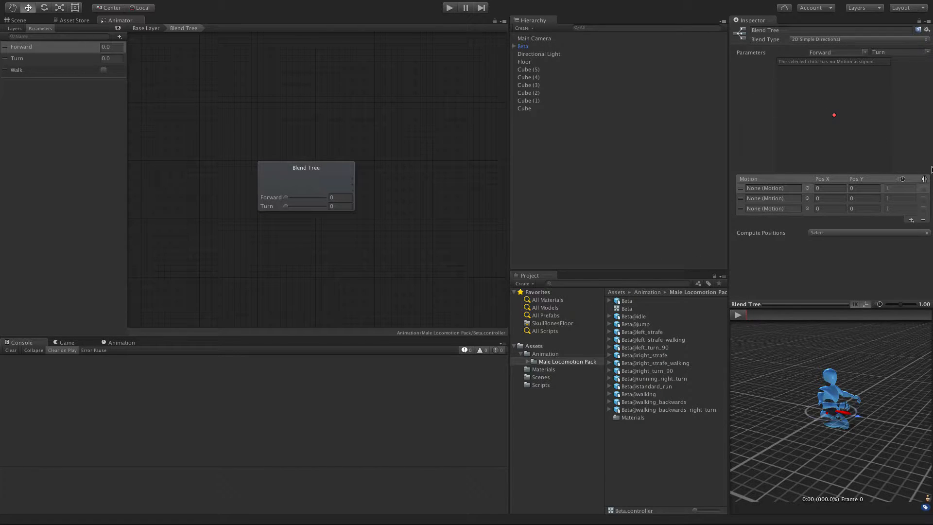
pyautogui.moveTo(851, 156)
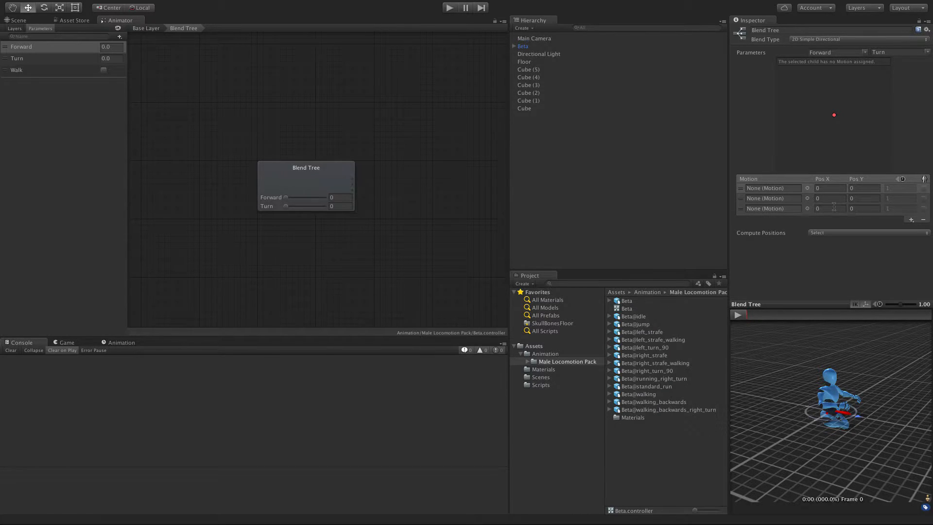
pyautogui.moveTo(861, 113)
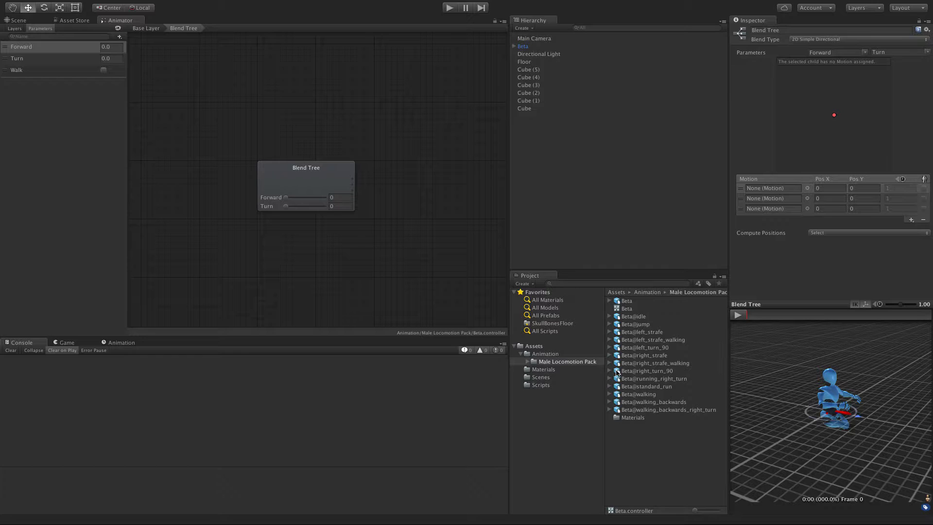
# Step: Assign the clips, placing walking_backwards at Pos X -1 and walking at Pos X 1
pyautogui.click(609, 315)
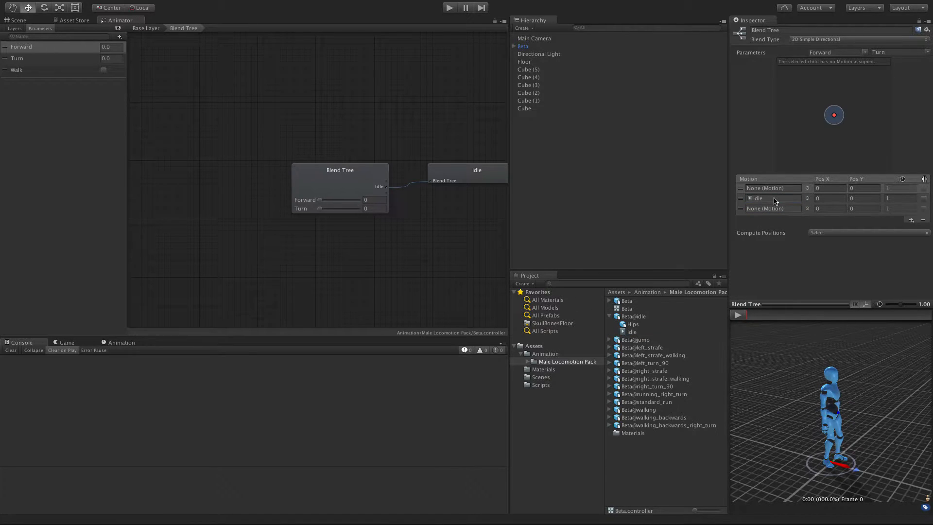
pyautogui.click(864, 198)
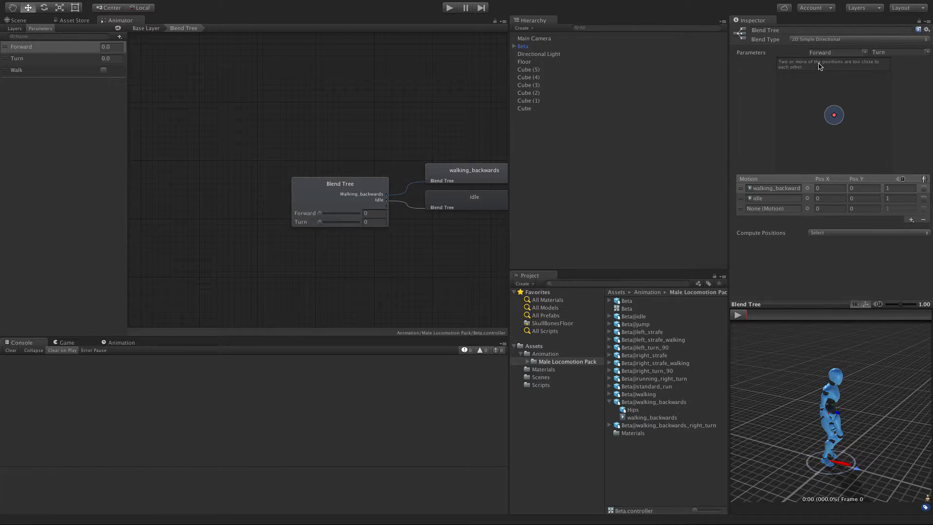
pyautogui.moveTo(868, 166)
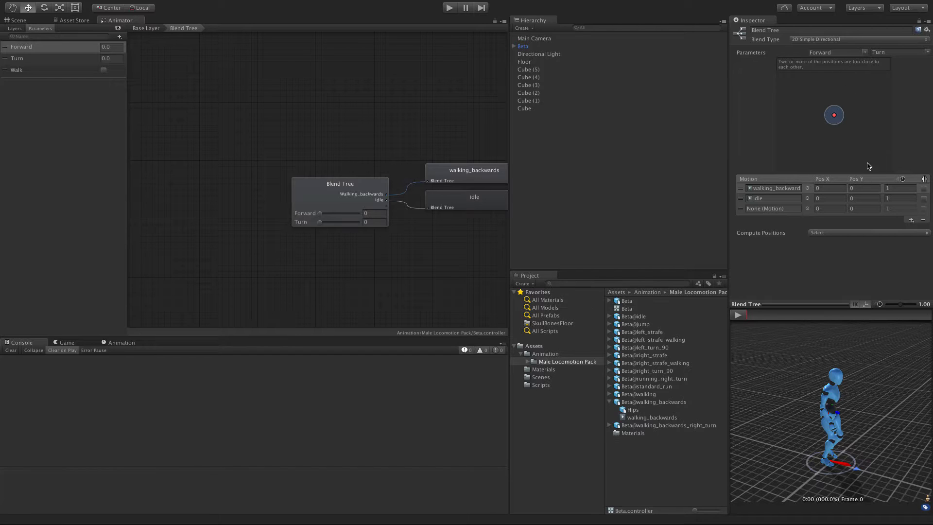
pyautogui.moveTo(832, 137)
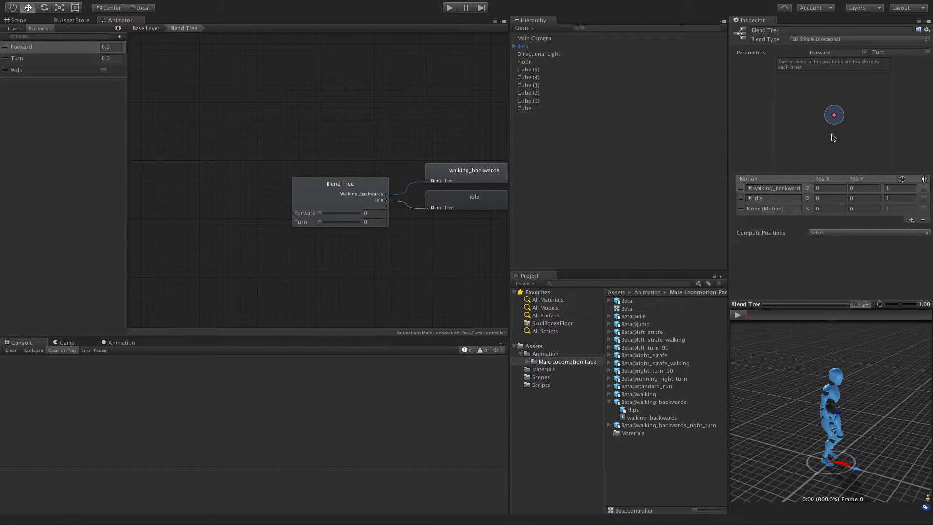
pyautogui.click(829, 188)
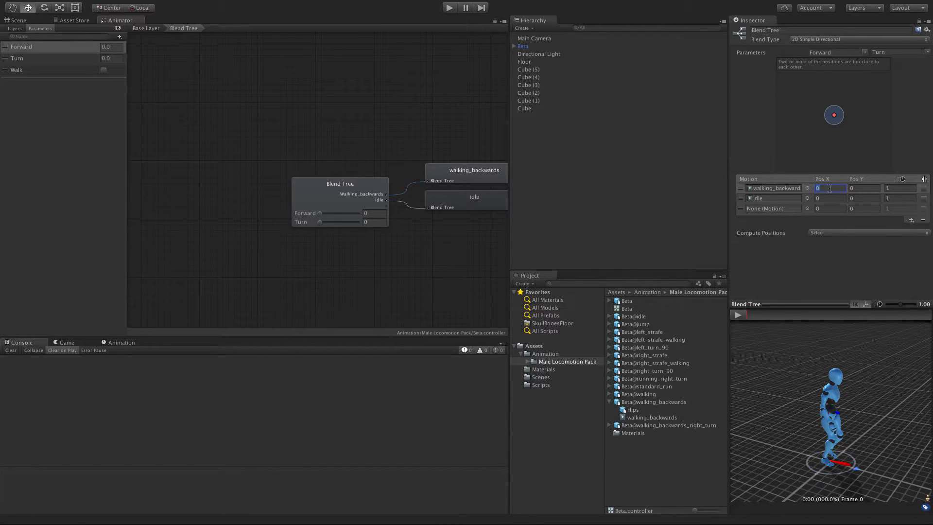
pyautogui.write('-1')
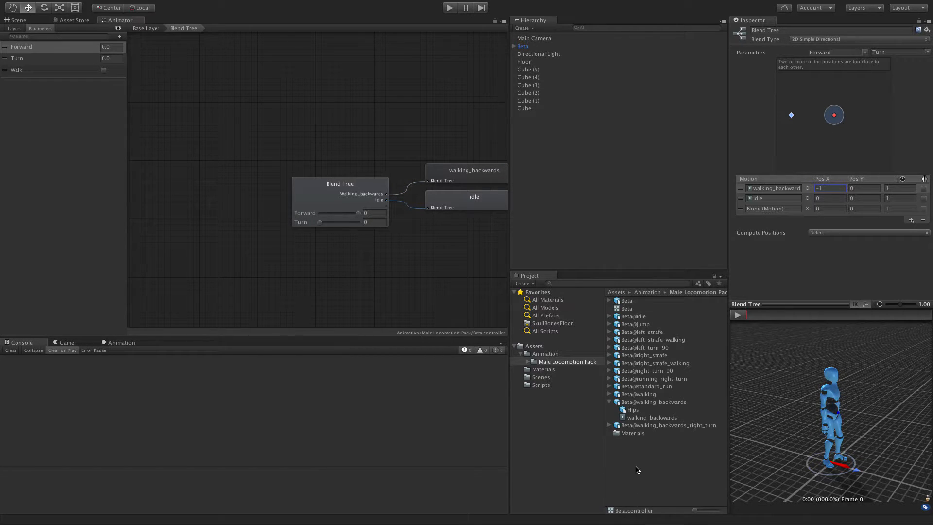
pyautogui.moveTo(870, 60)
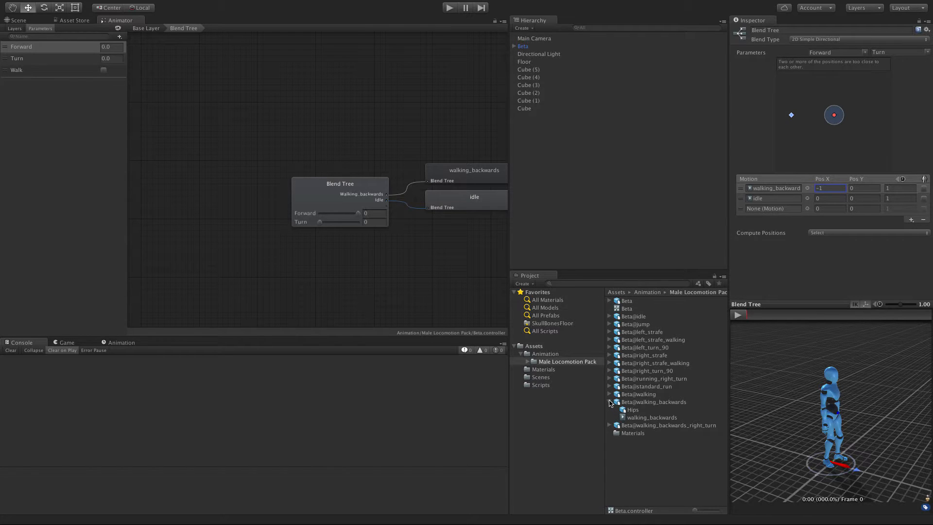
pyautogui.click(636, 409)
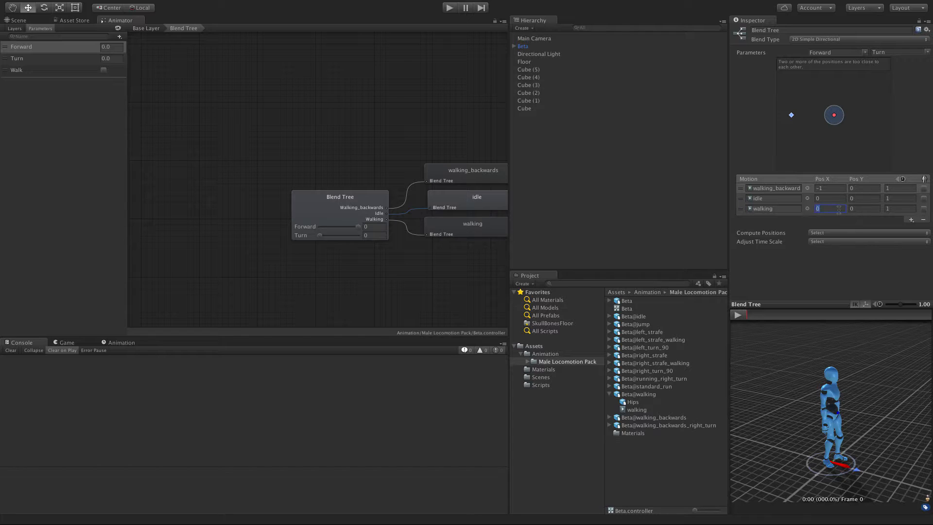
pyautogui.write('1')
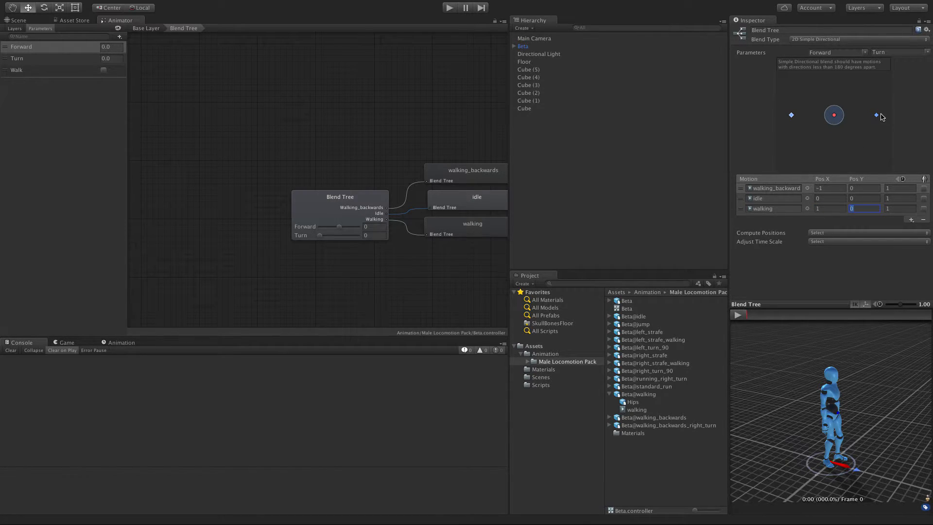
pyautogui.click(761, 208)
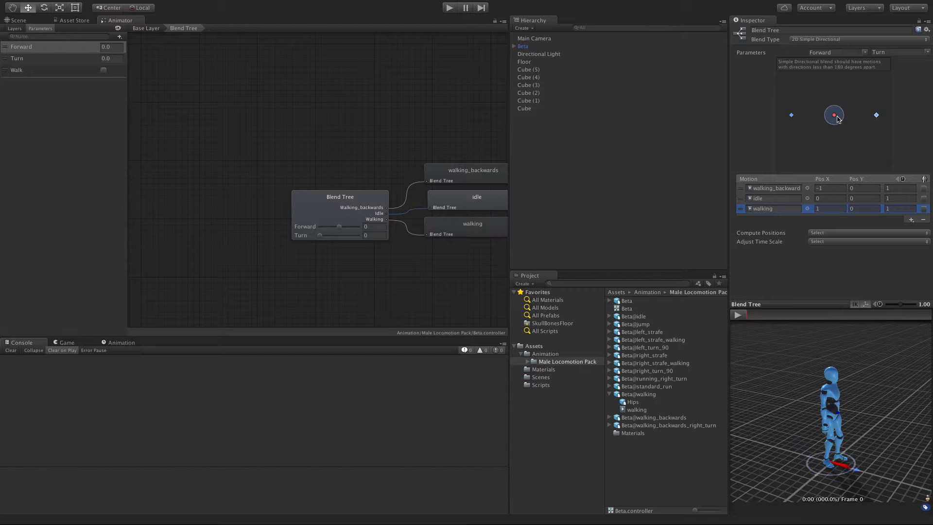
pyautogui.moveTo(808, 114)
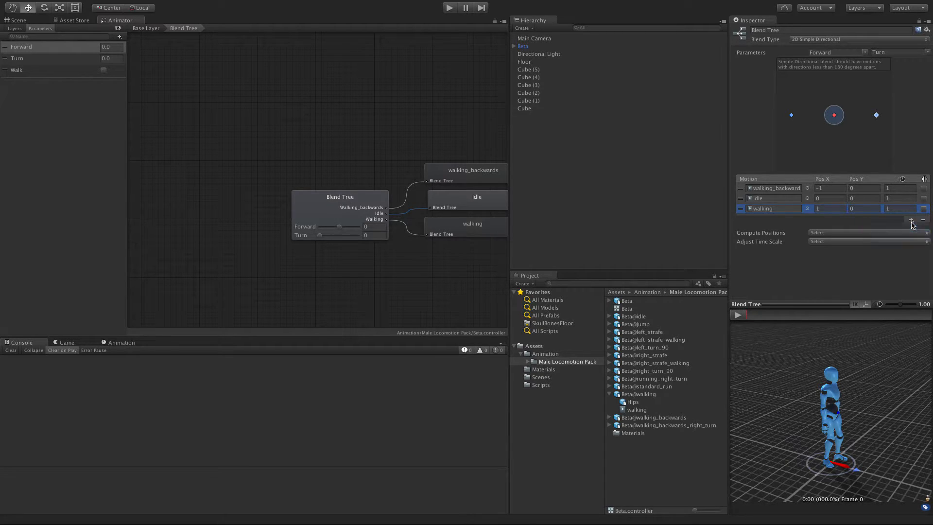
# Step: Add another motion slot and view the Beta@left_strafe_walking clip's import settings
pyautogui.click(910, 239)
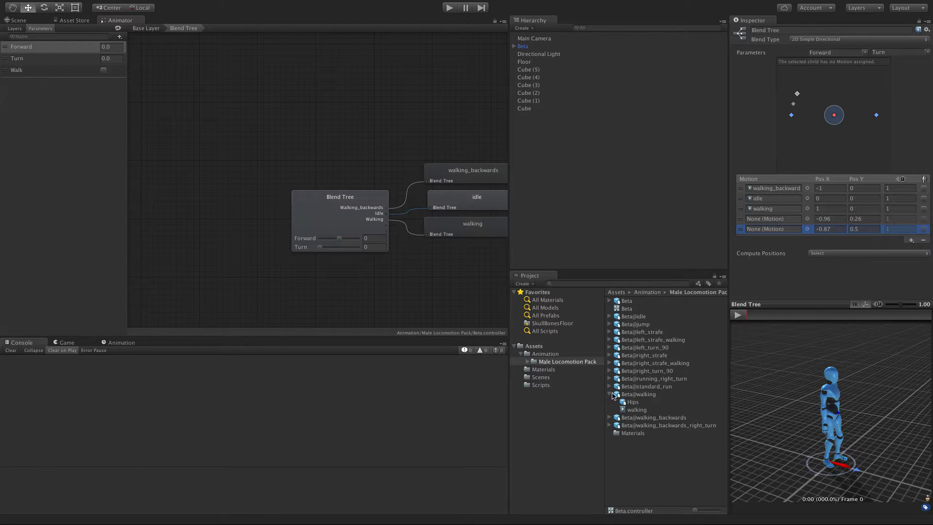
pyautogui.click(609, 395)
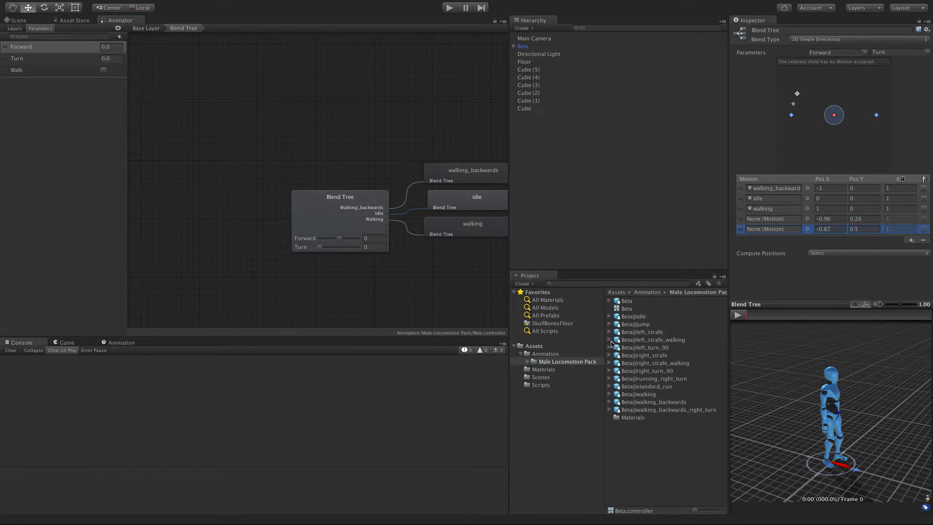
pyautogui.click(609, 339)
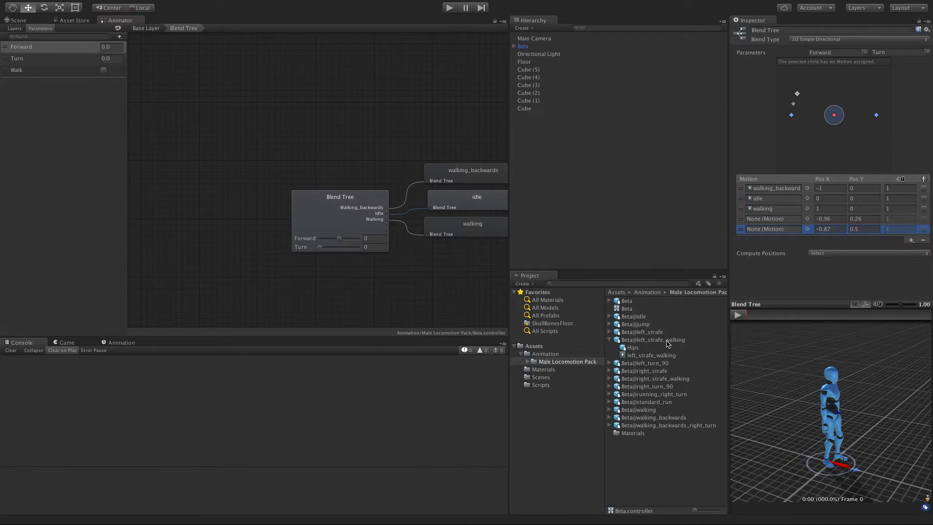
pyautogui.click(652, 339)
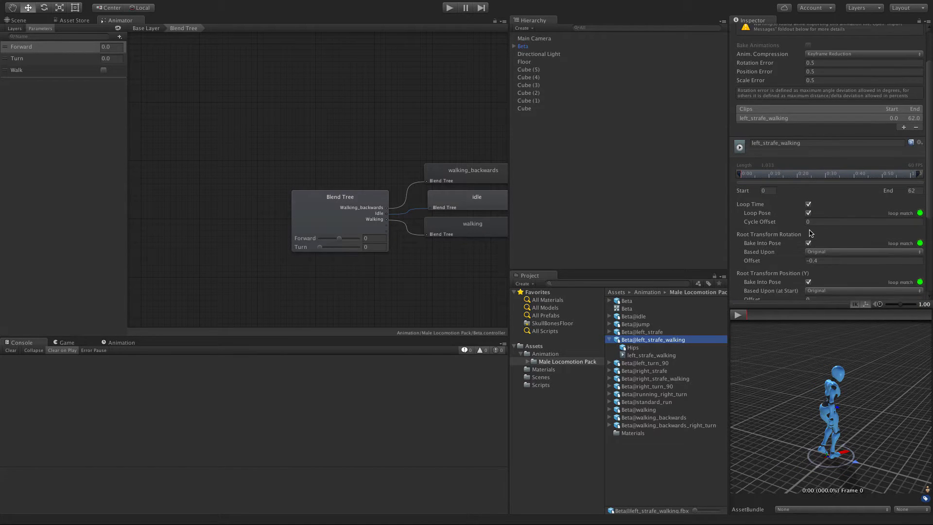
pyautogui.scroll(-3)
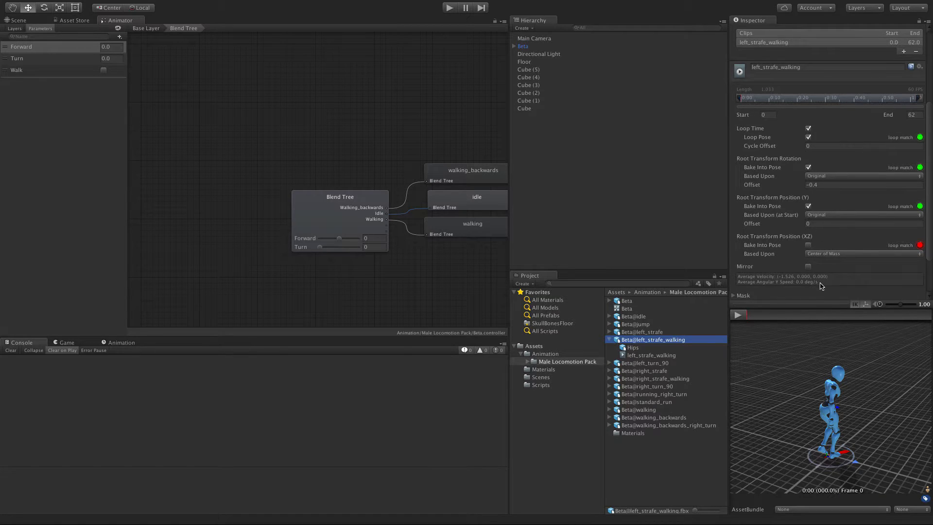
pyautogui.moveTo(774, 284)
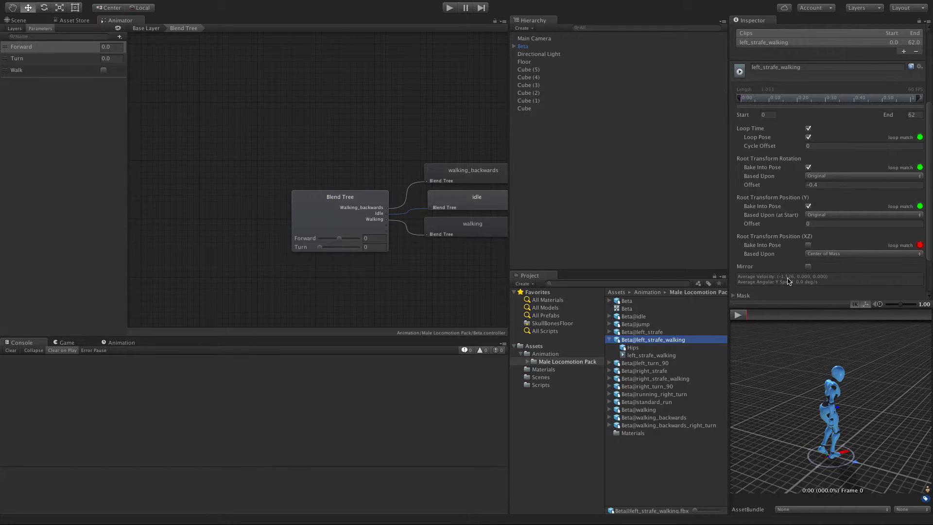
pyautogui.moveTo(831, 281)
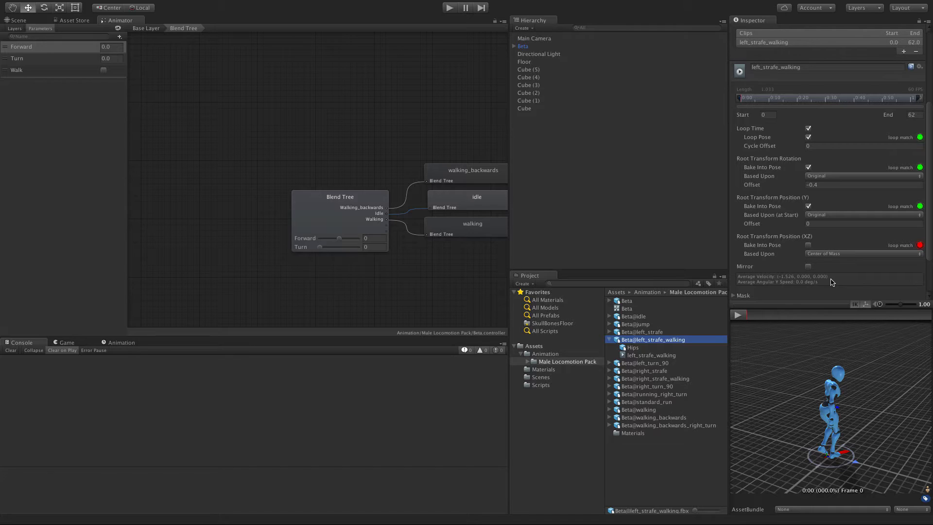
pyautogui.moveTo(346, 213)
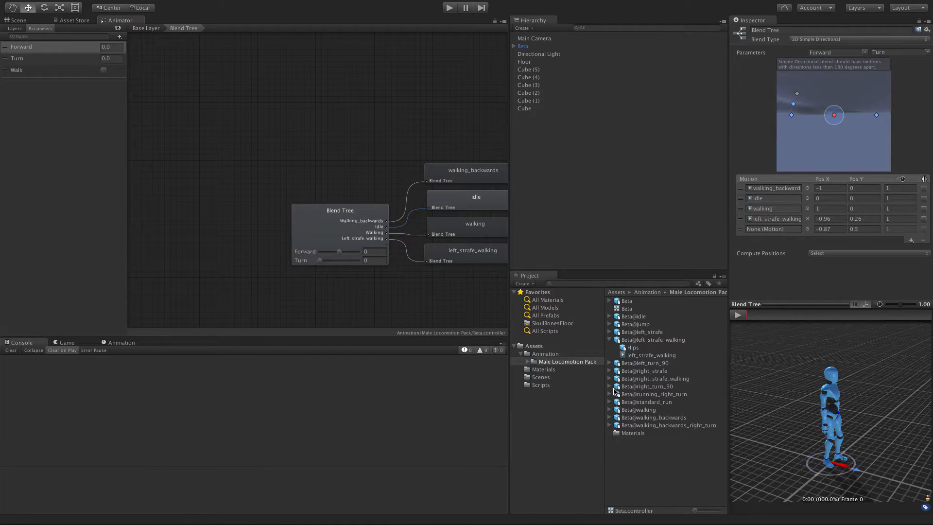
# Step: Expand the right_strafe_walking asset to reach its clip
pyautogui.click(609, 378)
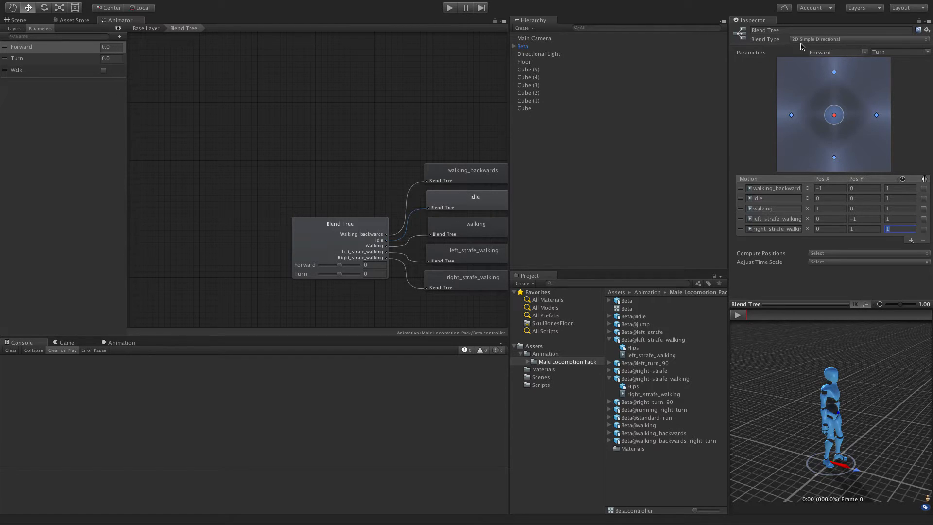
pyautogui.moveTo(852, 165)
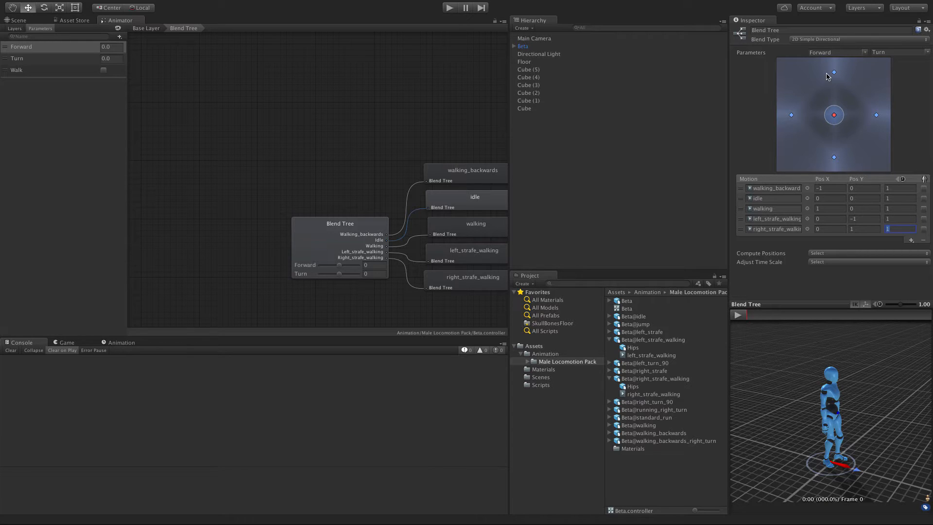
pyautogui.moveTo(832, 74)
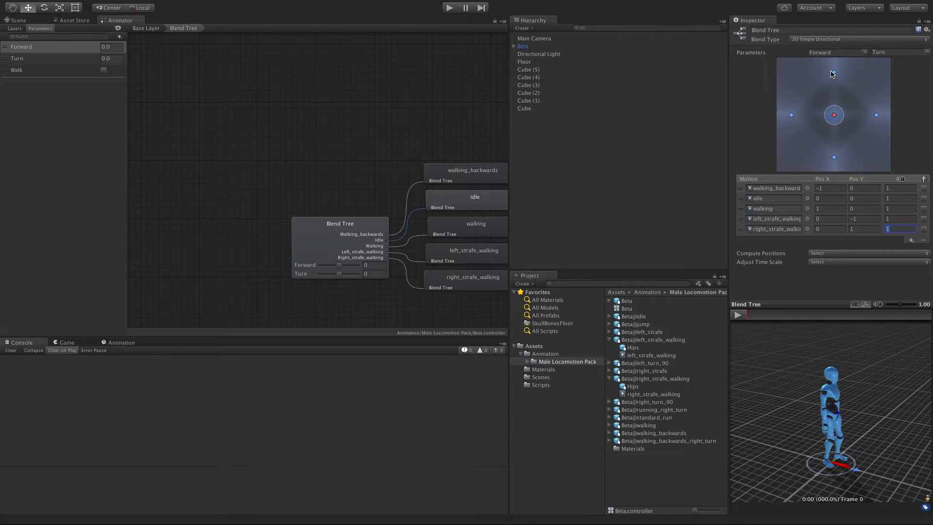
pyautogui.moveTo(861, 121)
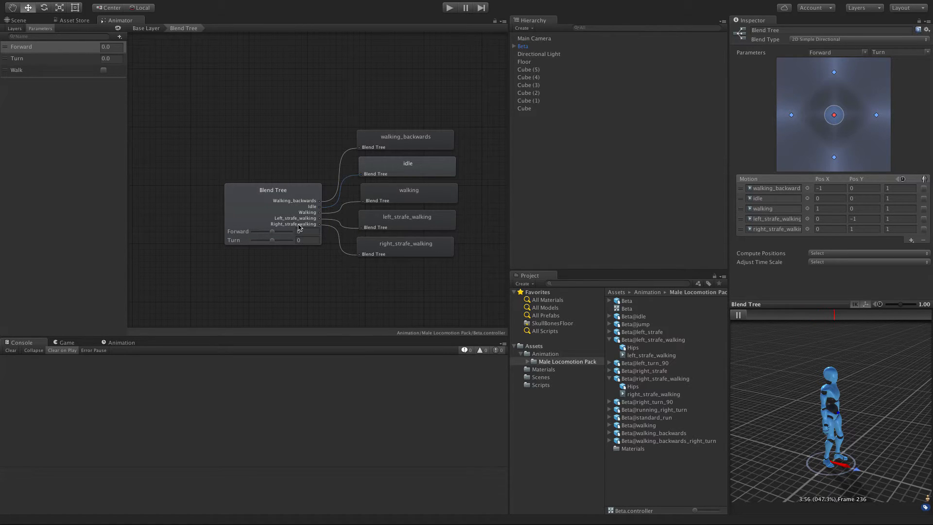
# Step: Preview the blend by setting Forward to -1 and swinging Turn between 1 and -1
pyautogui.moveTo(272, 231); pyautogui.dragTo(292, 231)
pyautogui.write('-1')
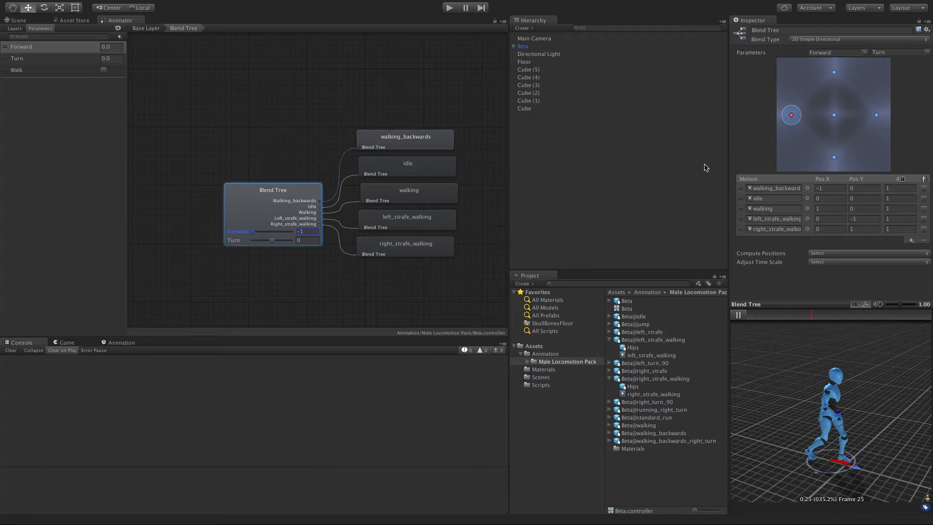
pyautogui.click(304, 230)
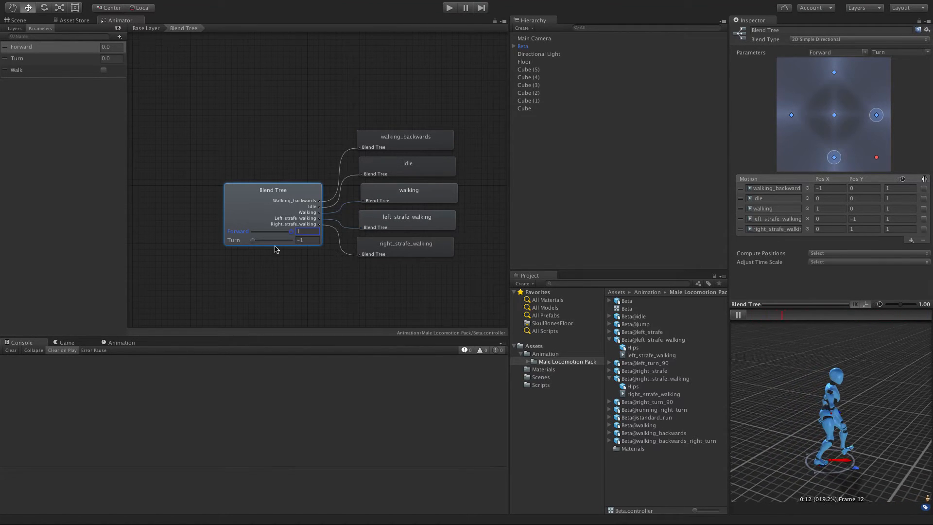
pyautogui.moveTo(294, 231); pyautogui.dragTo(250, 232)
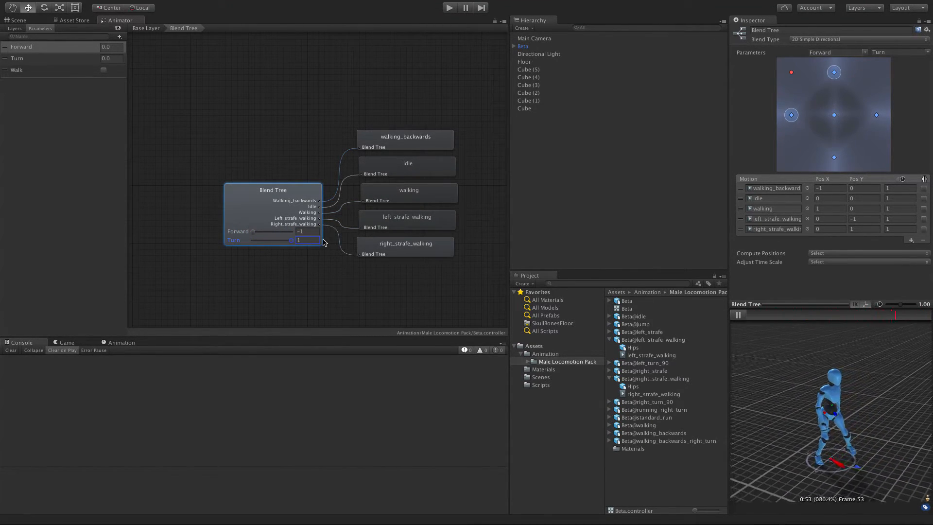
pyautogui.moveTo(321, 240); pyautogui.dragTo(244, 239)
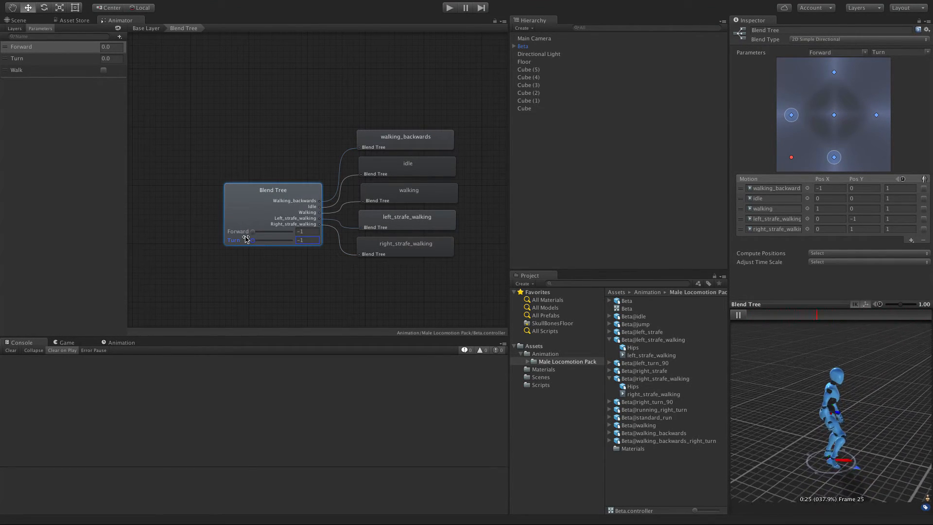
pyautogui.moveTo(252, 240); pyautogui.dragTo(273, 240)
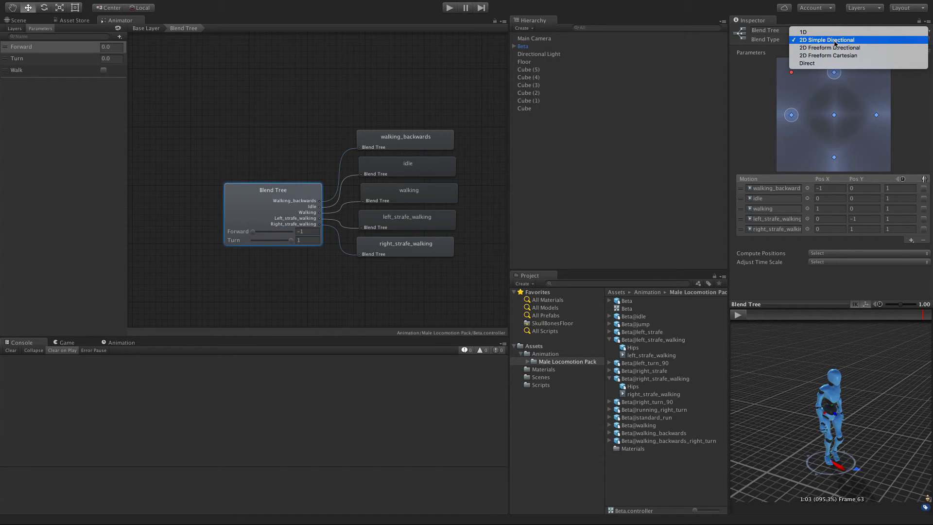
pyautogui.moveTo(833, 48)
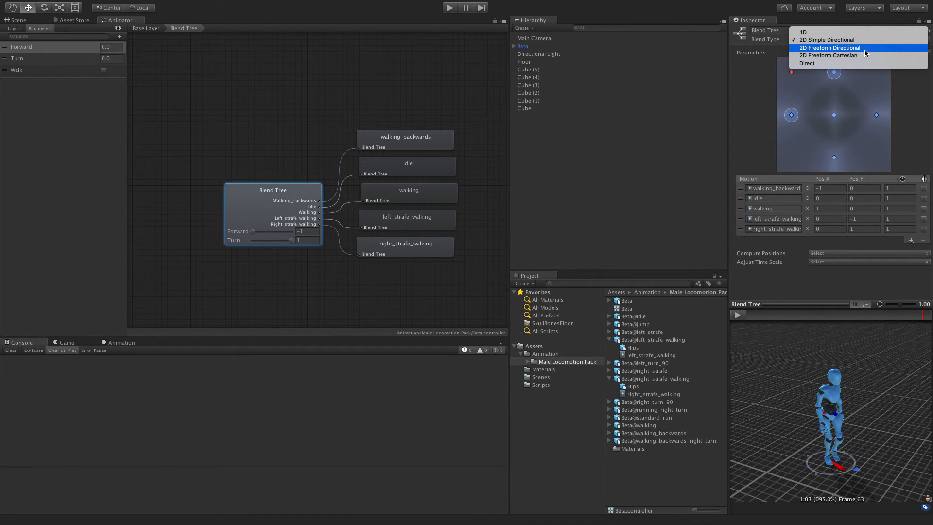
pyautogui.click(826, 39)
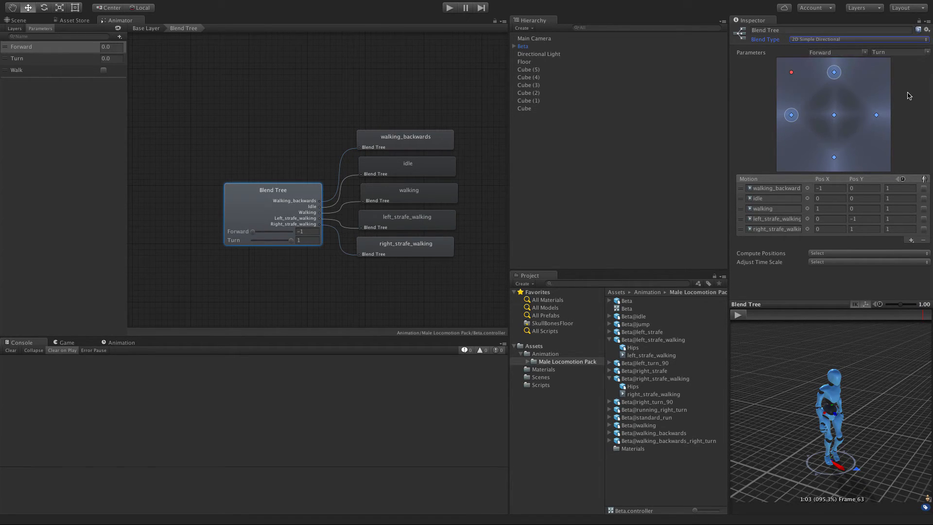